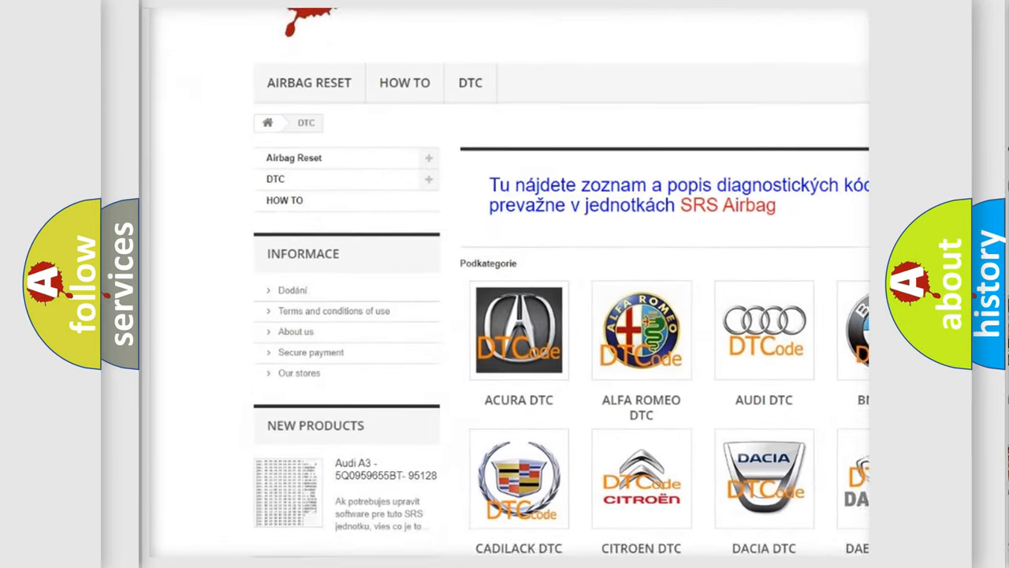
pyautogui.scroll(-3)
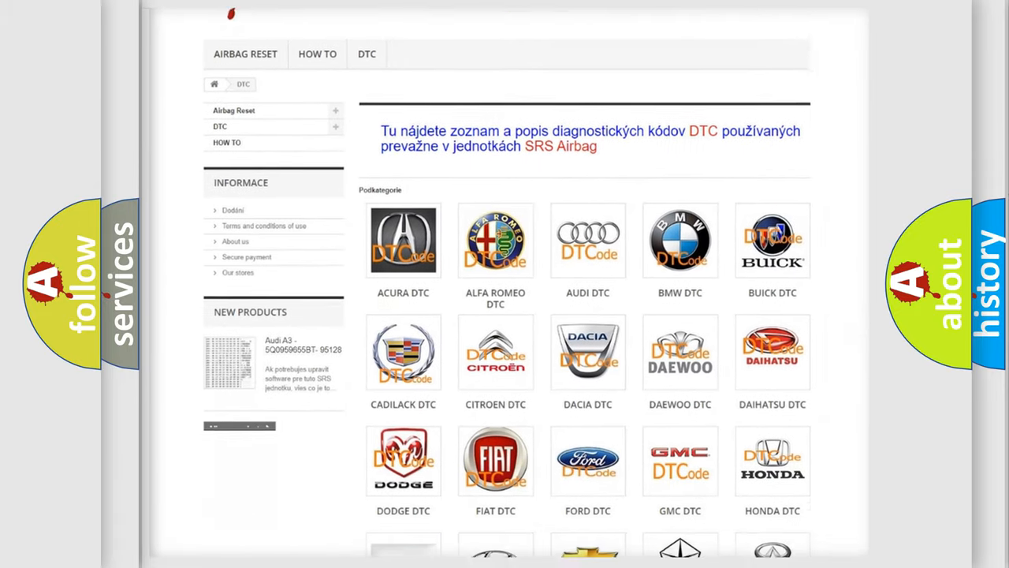
pyautogui.scroll(-3)
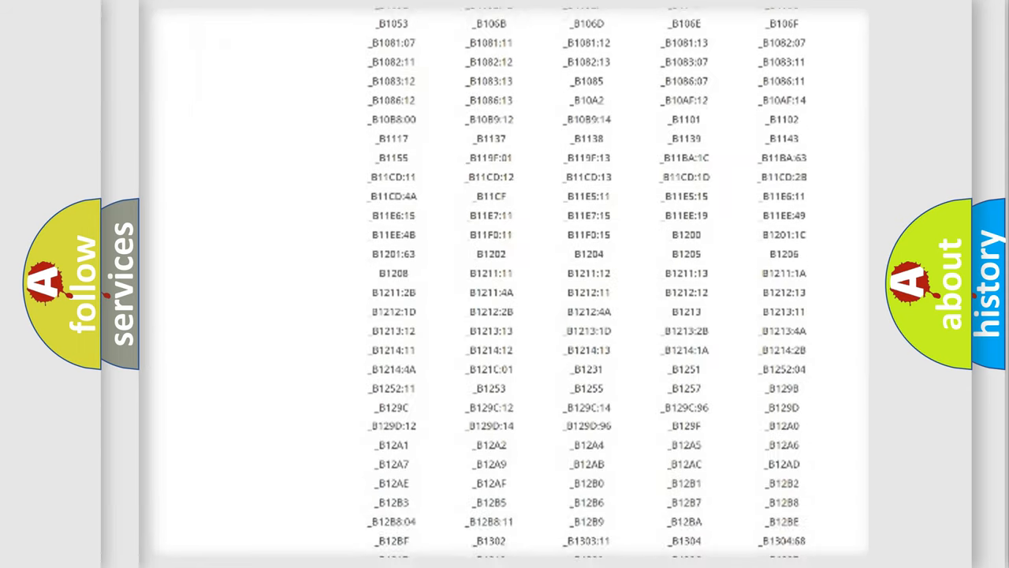
pyautogui.scroll(-3)
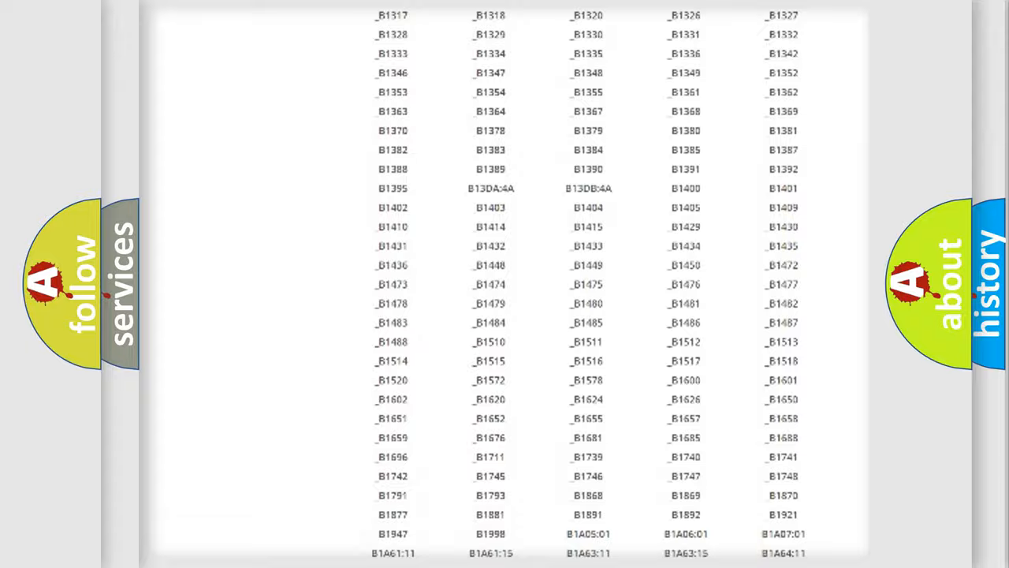